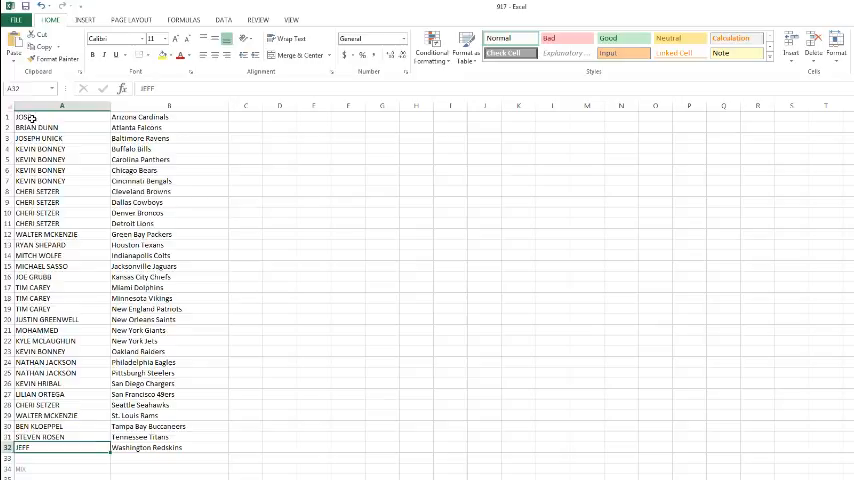
Select the player names in column A, starting at JOSE in A1
{"action": "left_click", "coordinate": [61, 105]}
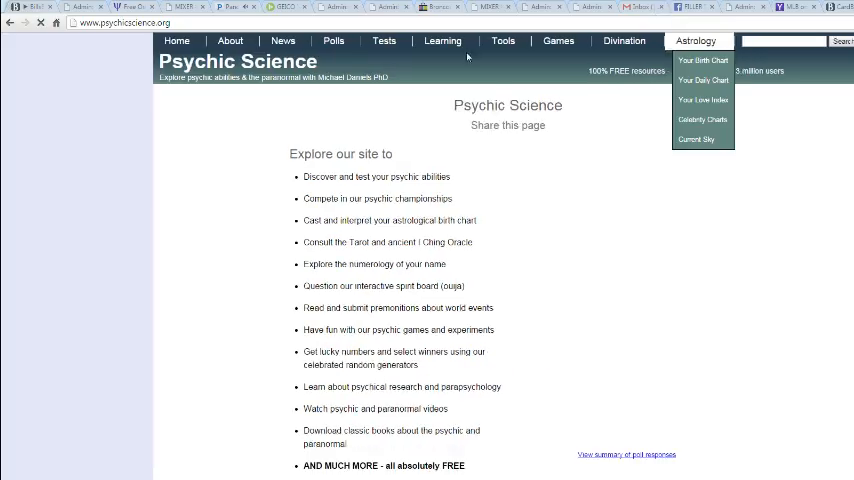
Go to the Random List Generator from the site's tool menu
{"action": "left_click", "coordinate": [502, 41]}
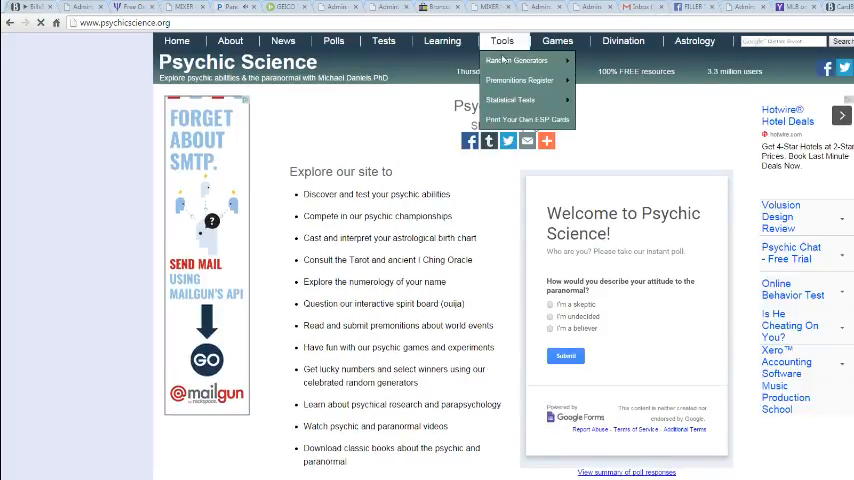
{"action": "left_click", "coordinate": [517, 60]}
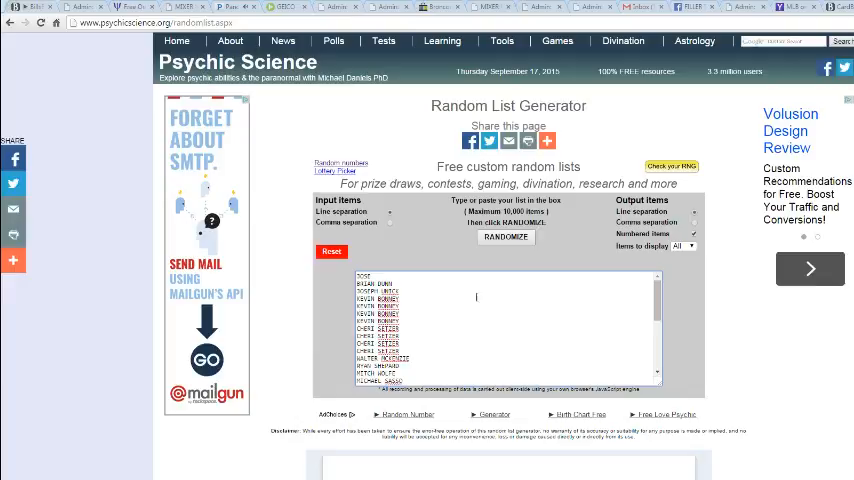
{"action": "left_click", "coordinate": [505, 237]}
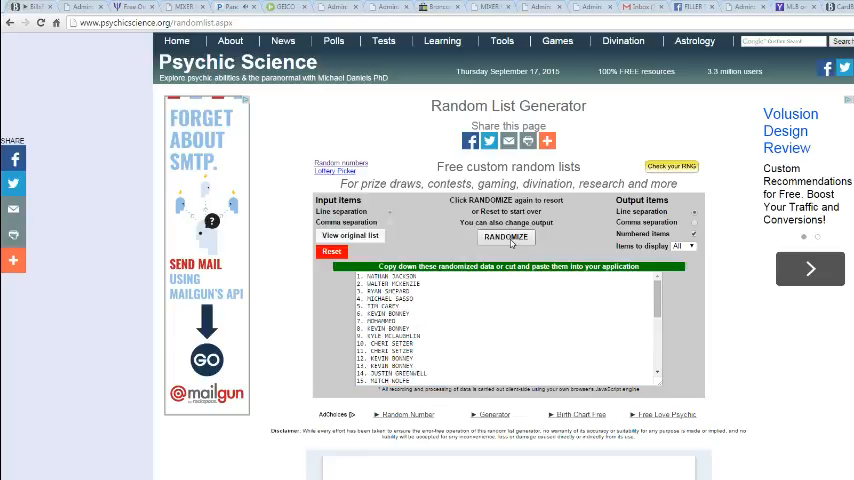
{"action": "left_click", "coordinate": [505, 238]}
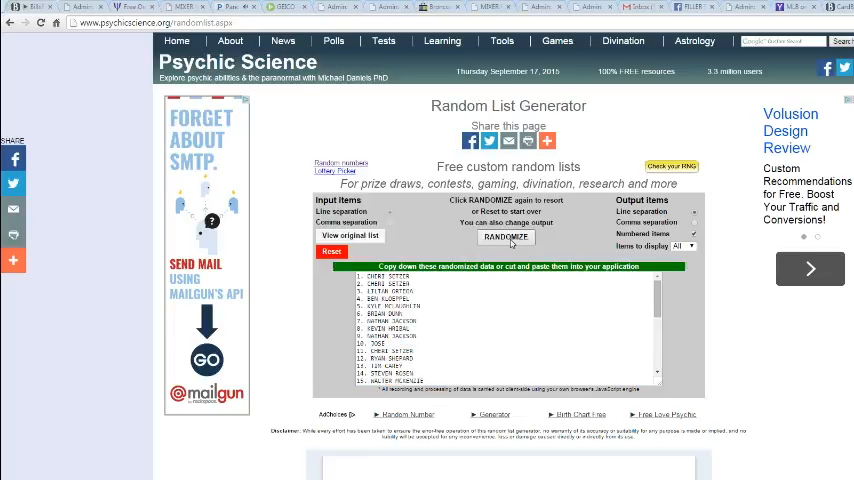
{"action": "left_click", "coordinate": [505, 237]}
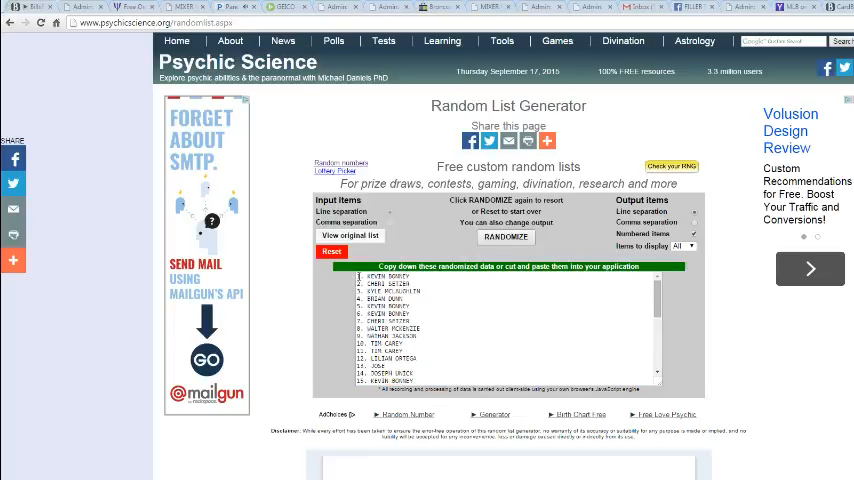
{"action": "scroll", "scroll_direction": "down", "scroll_amount": 3}
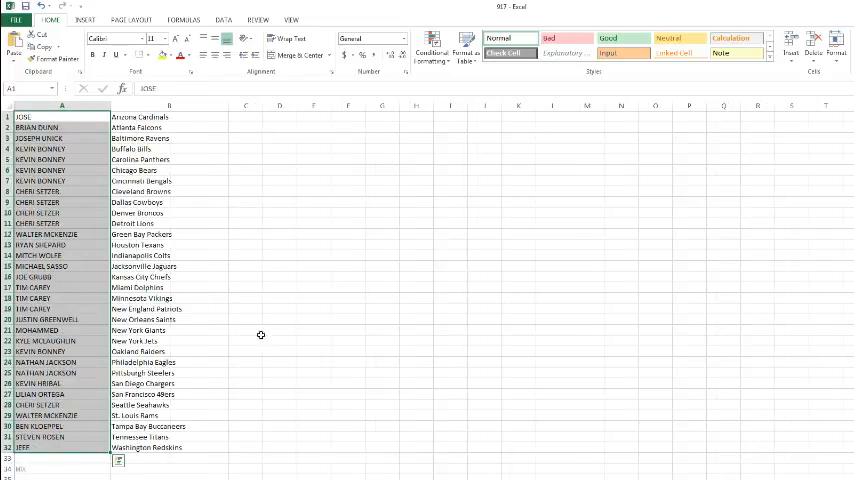
Select the NFL team names in column B, starting at B1
{"action": "left_click", "coordinate": [168, 117]}
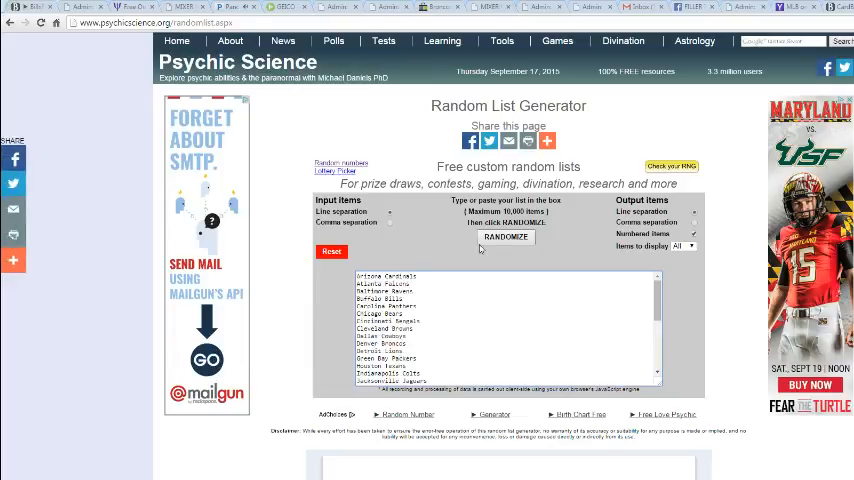
Randomize the NFL teams three times, producing a list starting Arizona Cardinals, Tennessee Titans
{"action": "left_click", "coordinate": [506, 237]}
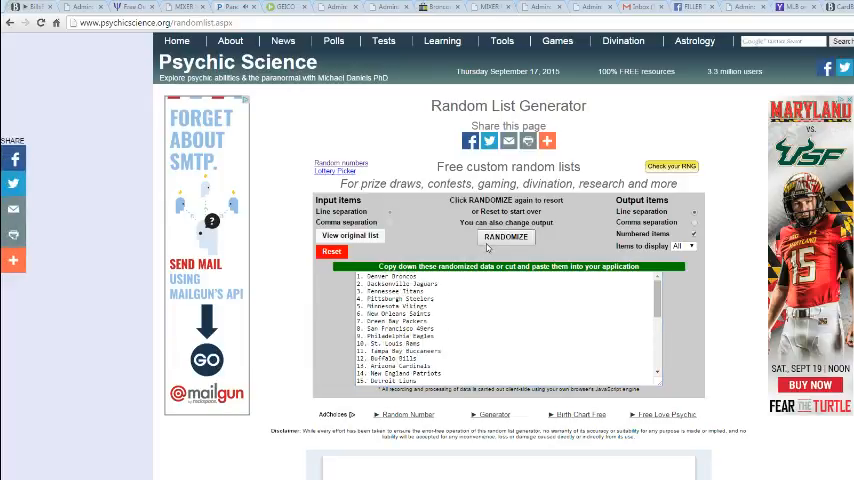
{"action": "left_click", "coordinate": [505, 237]}
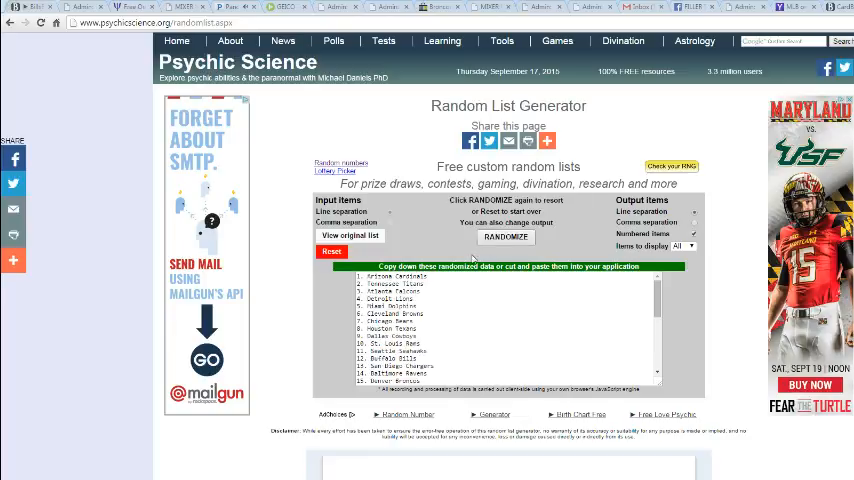
{"action": "left_click", "coordinate": [505, 237]}
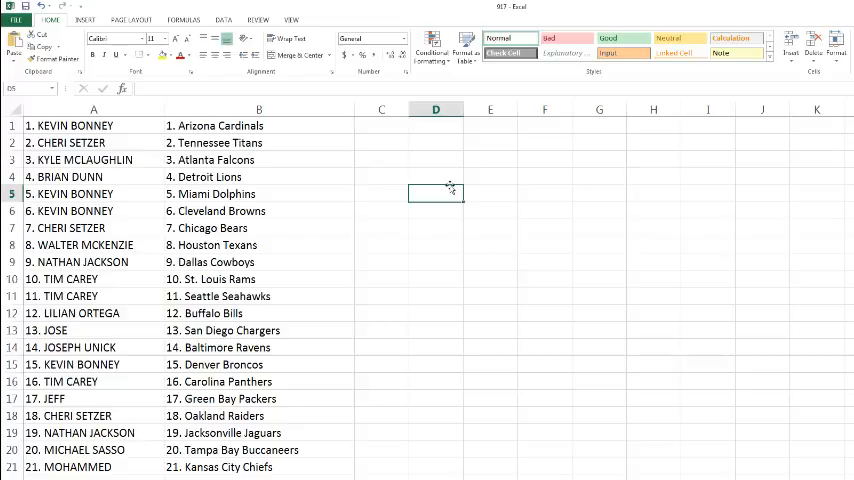
{"action": "scroll", "scroll_direction": "down", "scroll_amount": 3}
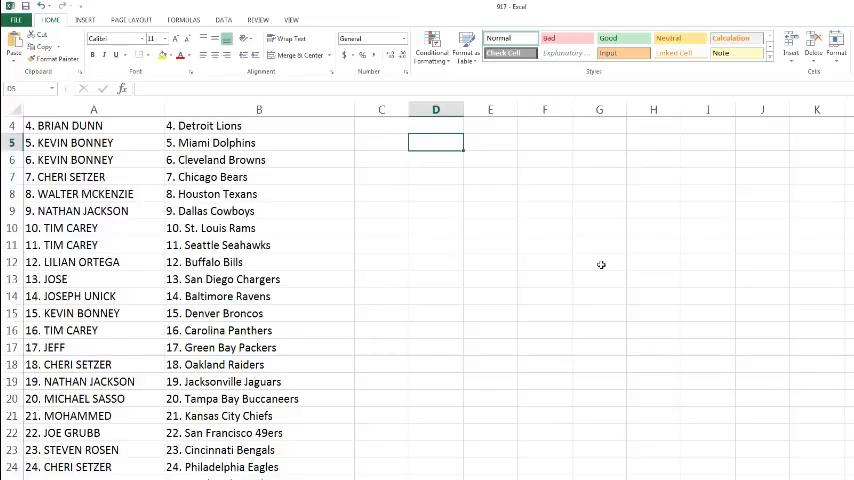
{"action": "scroll", "scroll_direction": "down", "scroll_amount": 3}
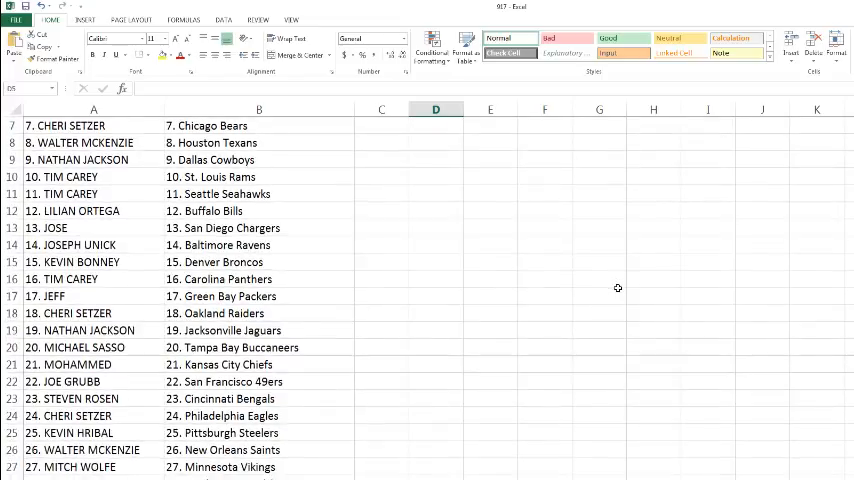
{"action": "mouse_move", "coordinate": [626, 371]}
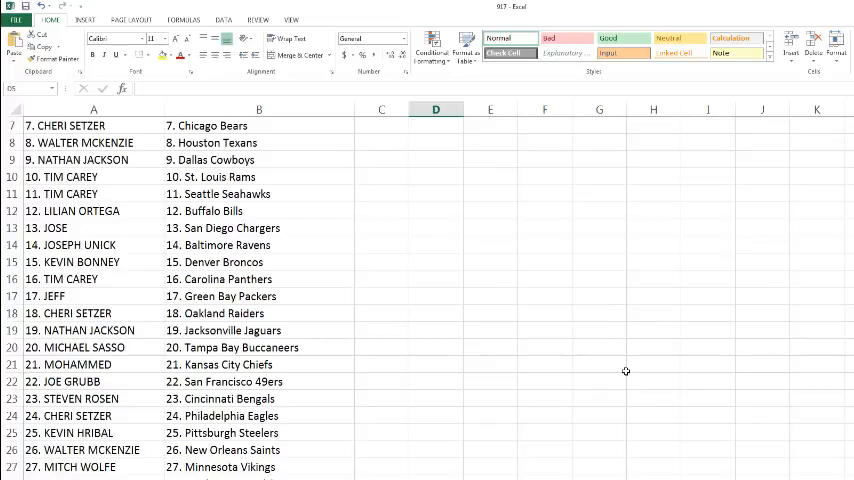
{"action": "scroll", "scroll_direction": "down", "scroll_amount": 3}
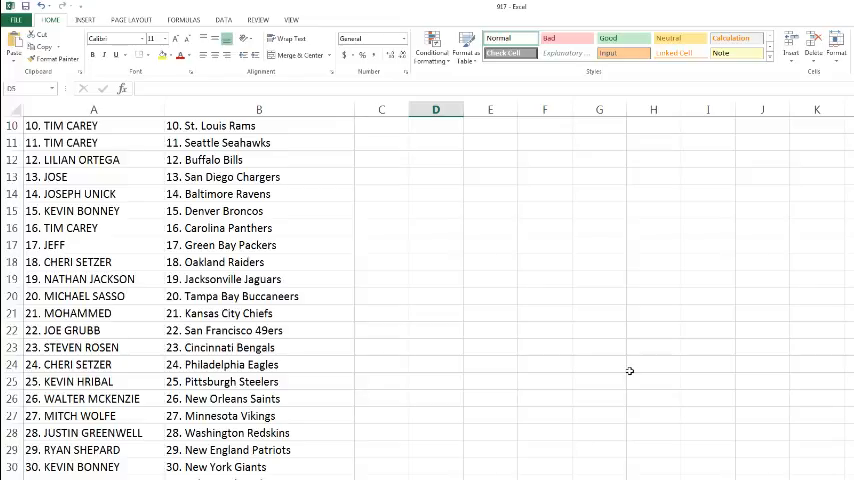
{"action": "mouse_move", "coordinate": [623, 387]}
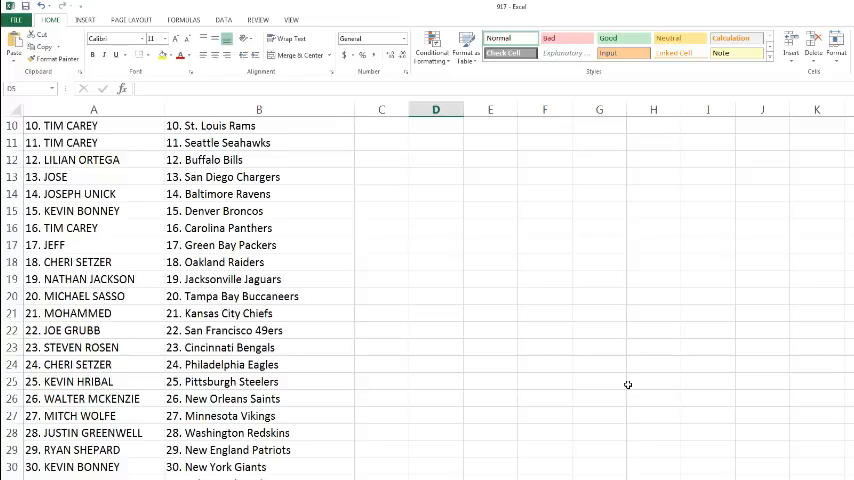
{"action": "scroll", "scroll_direction": "up", "scroll_amount": 3}
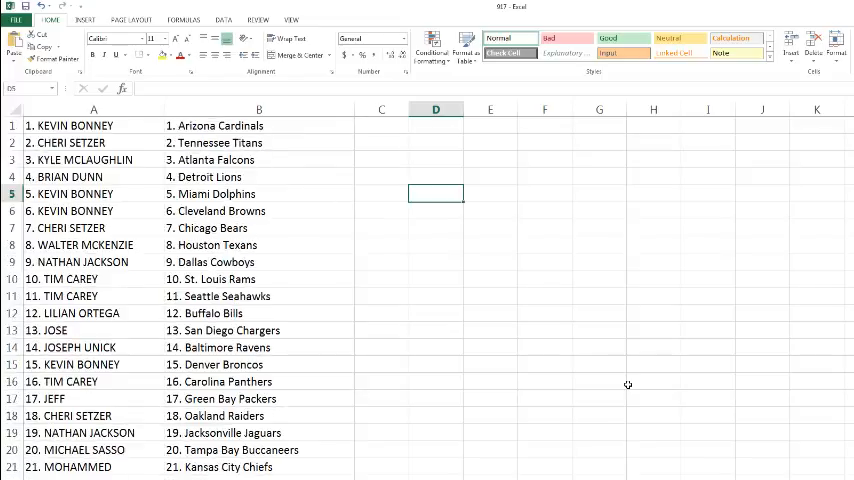